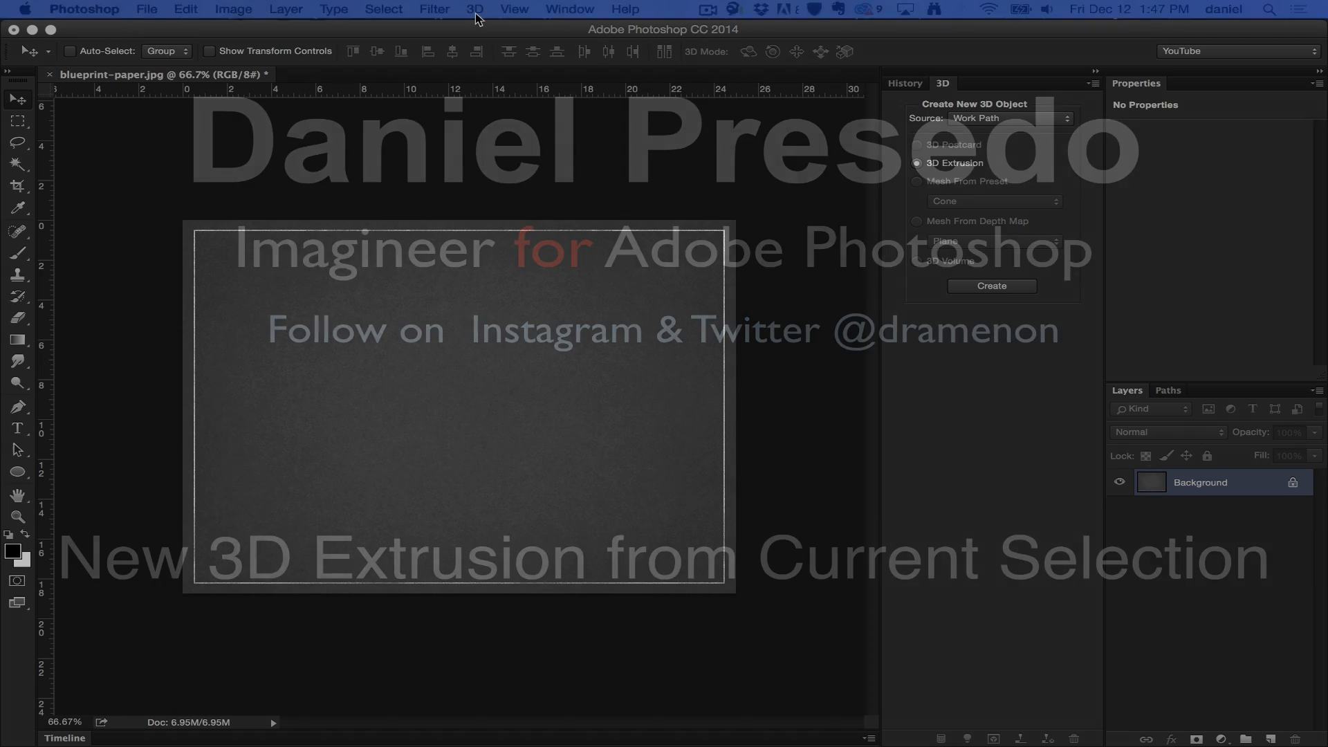
Browse the 3D menu to see the New 3D Extrusion commands
click(477, 10)
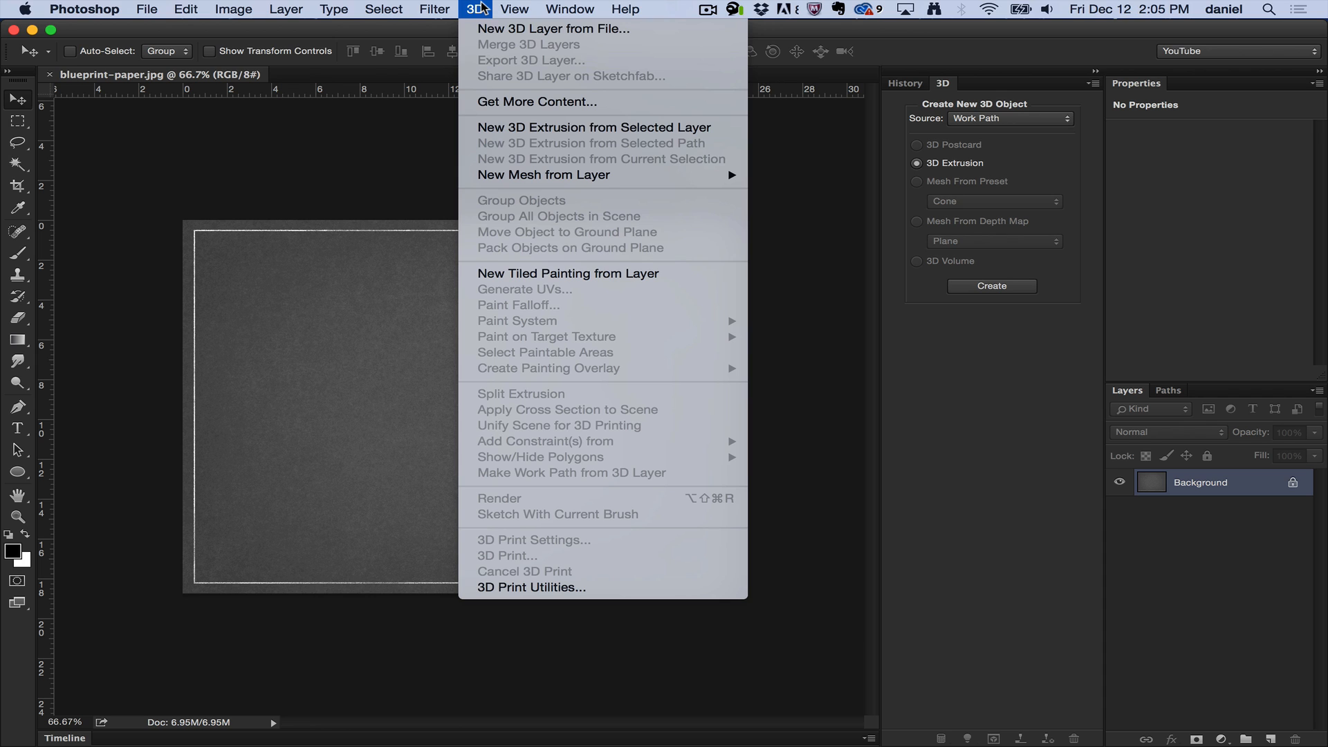
mouse_move(425, 166)
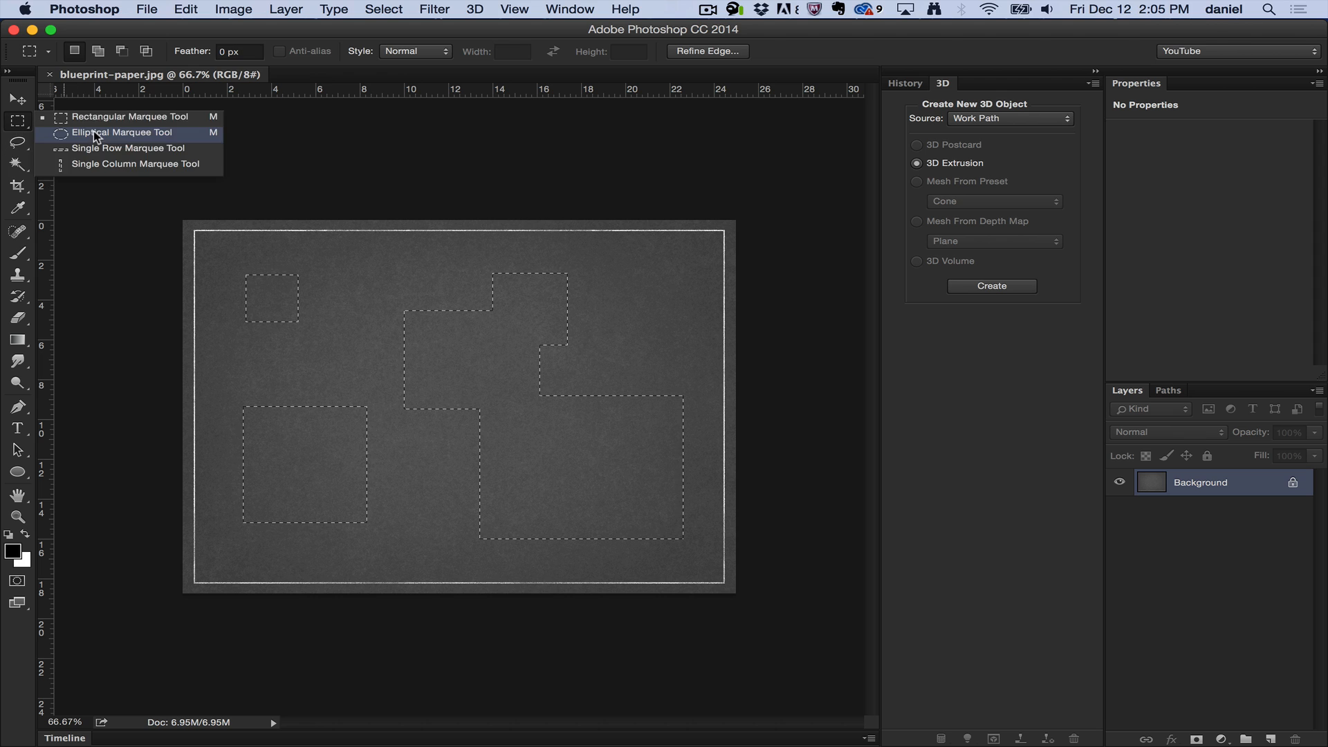
Switch to the Elliptical Marquee to add a circle and subtract two round holes
click(127, 132)
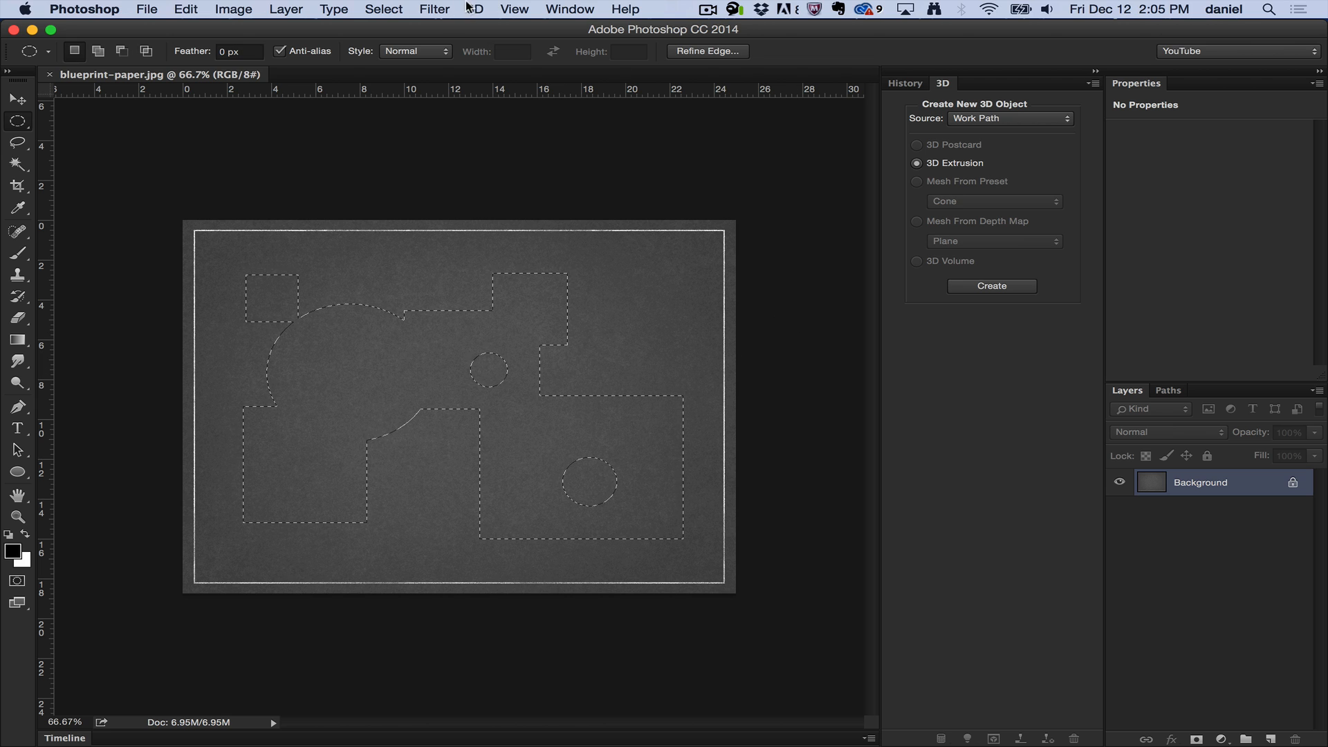
Reach the New 3D Extrusion from Current Selection command for the compound selection
click(474, 9)
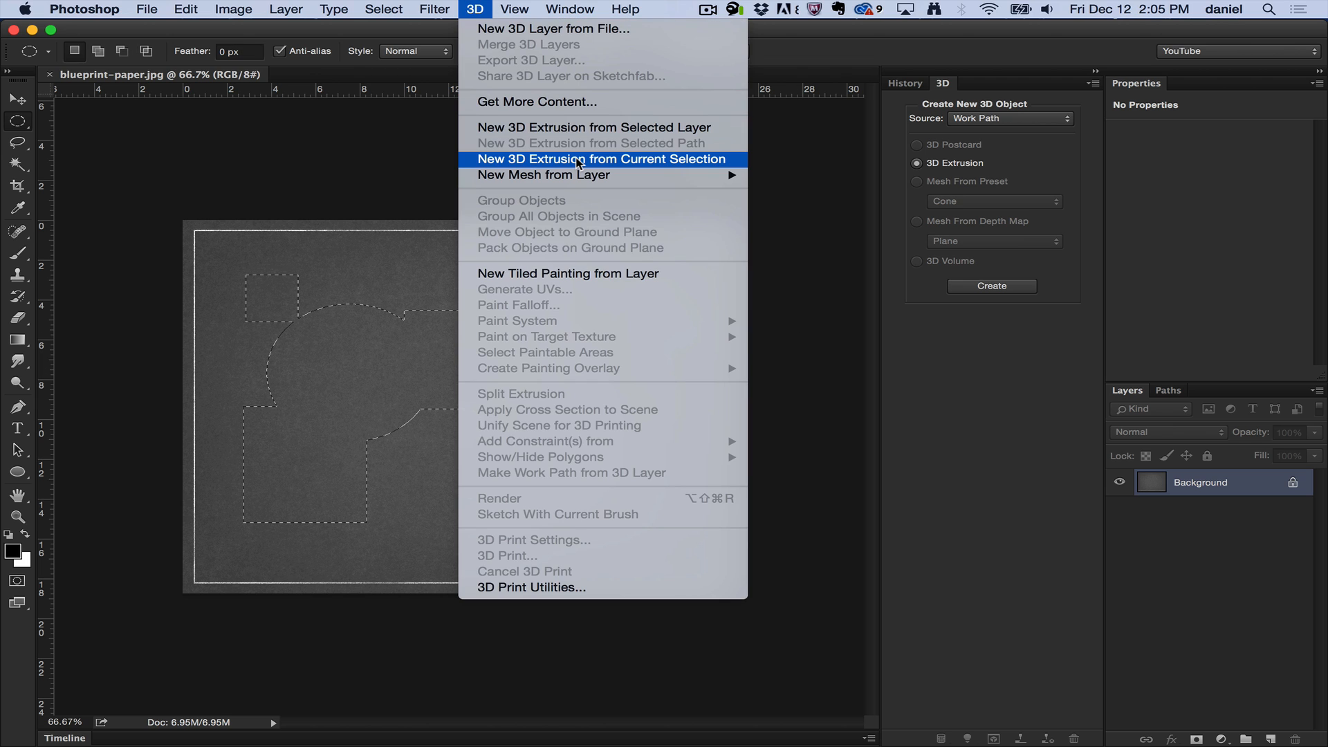
mouse_move(724, 162)
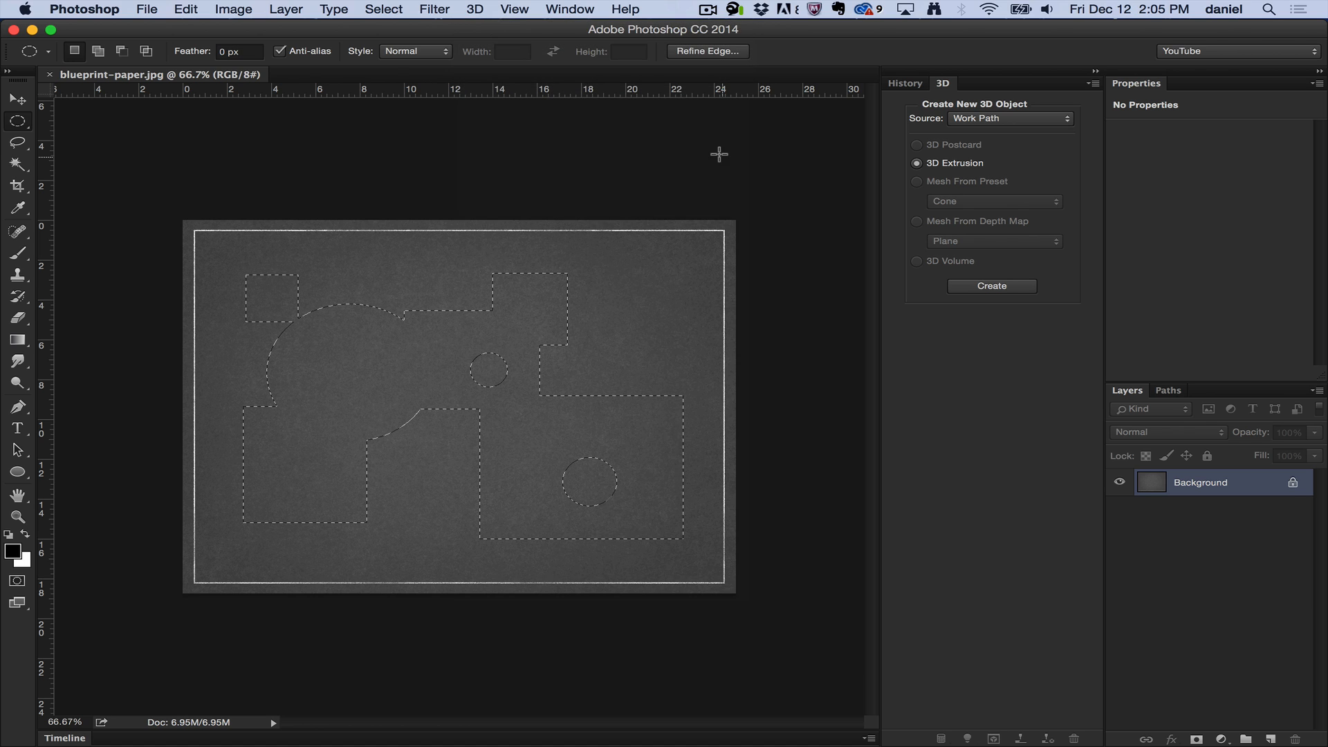
Confirm the 3D workspace prompt to create the extruded block with two round holes
click(990, 285)
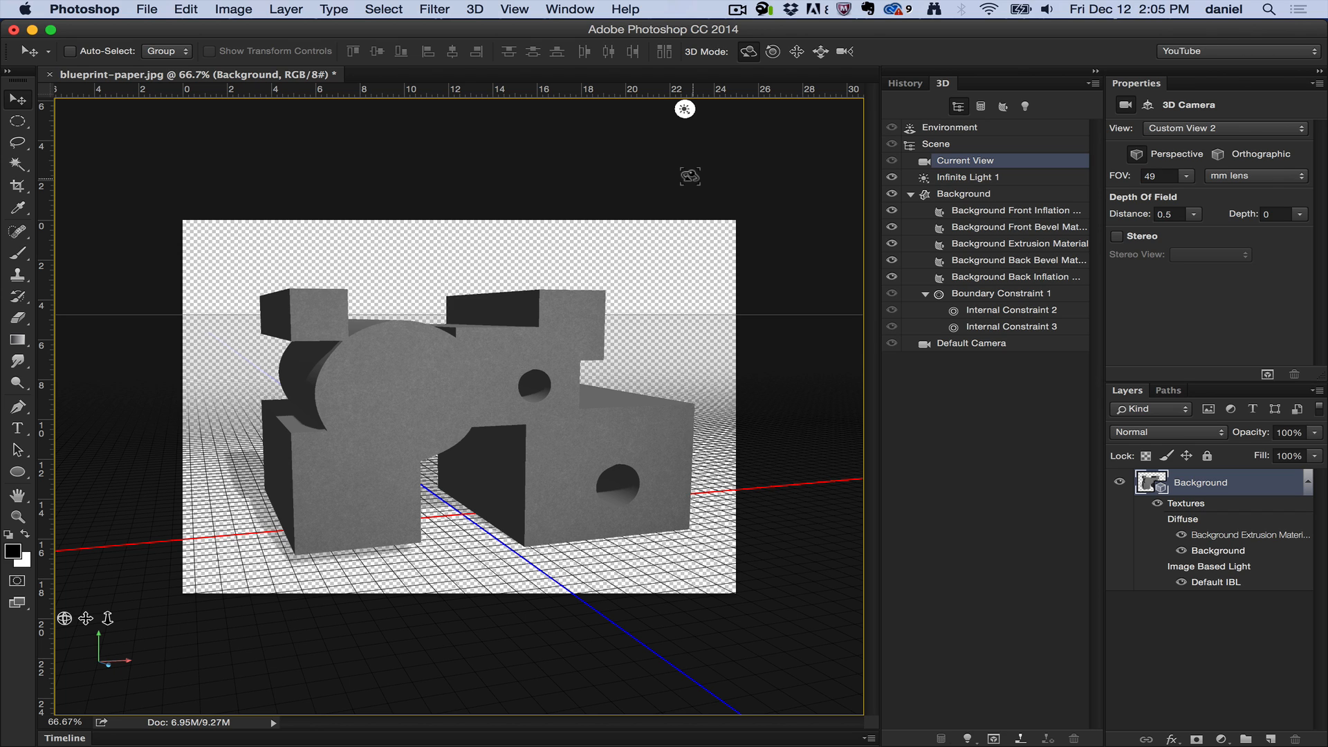
mouse_move(896, 101)
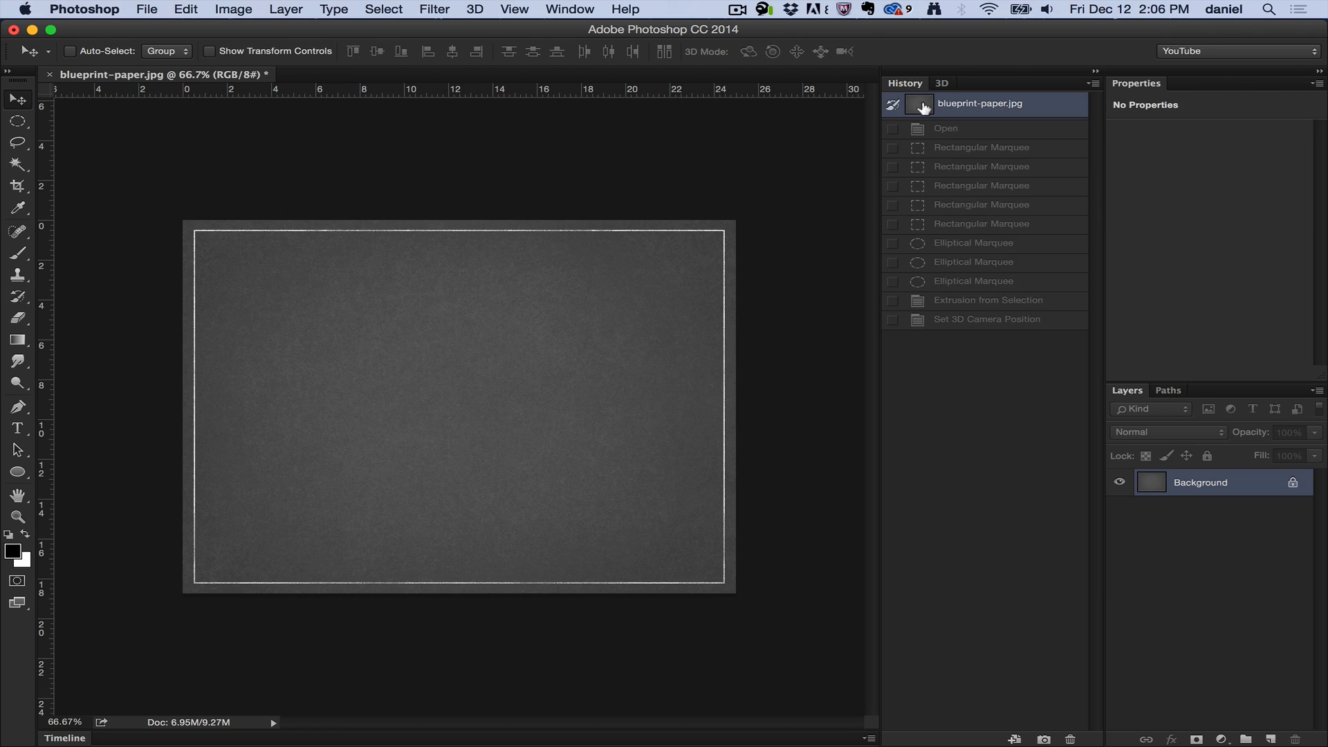
Magic Wand-select the blueprint paper inside its white border
click(940, 83)
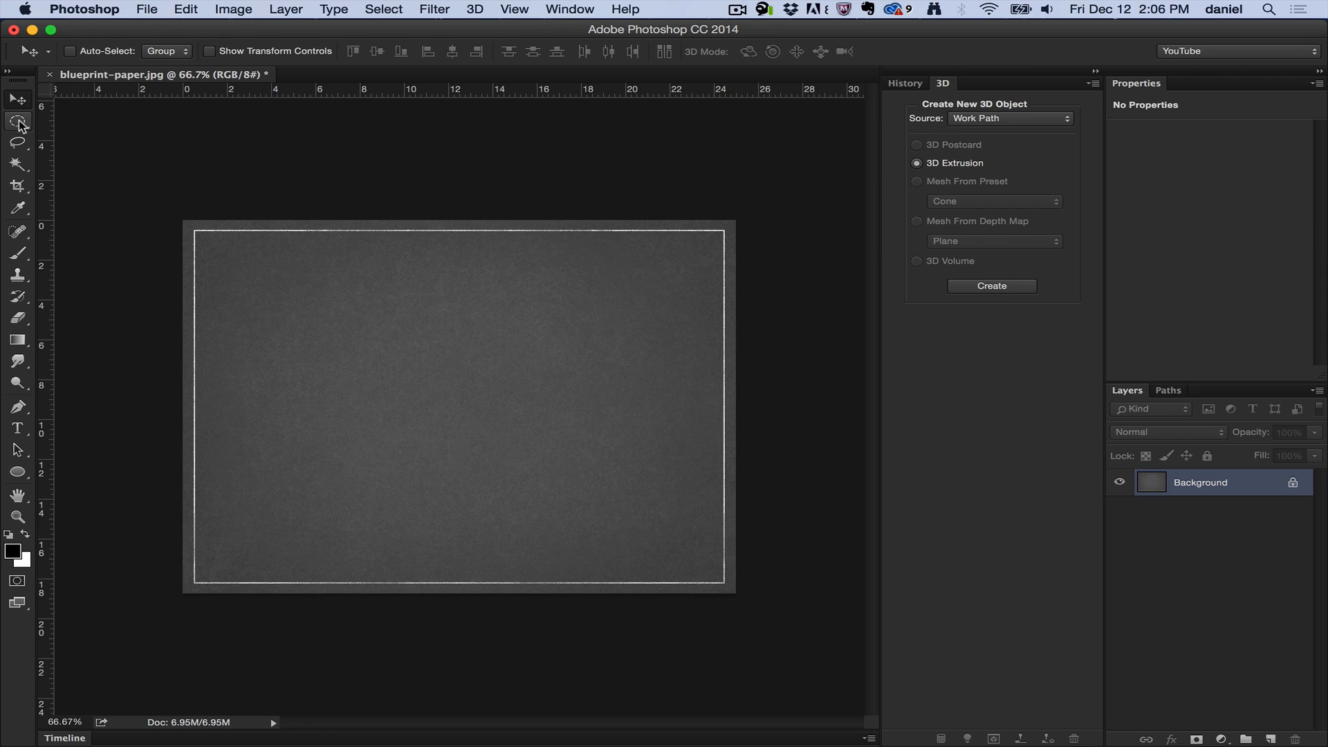
mouse_move(9, 114)
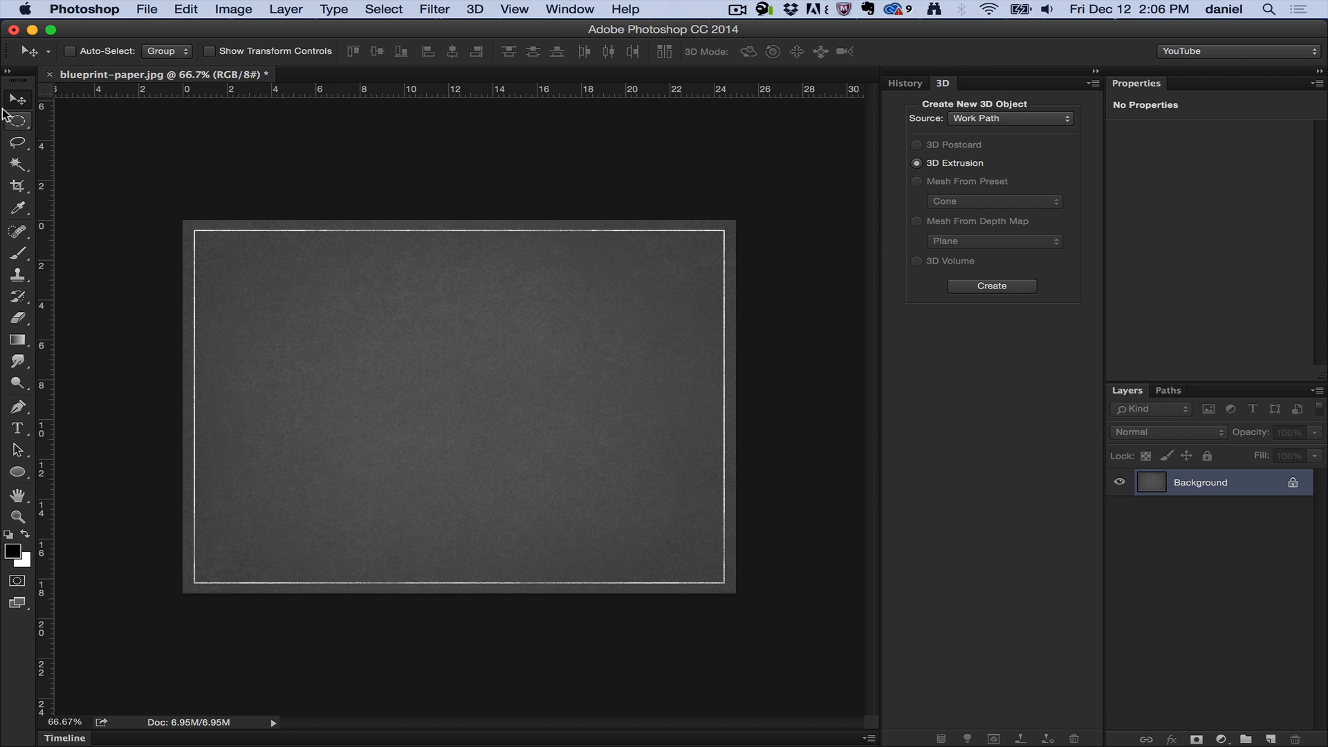
click(16, 163)
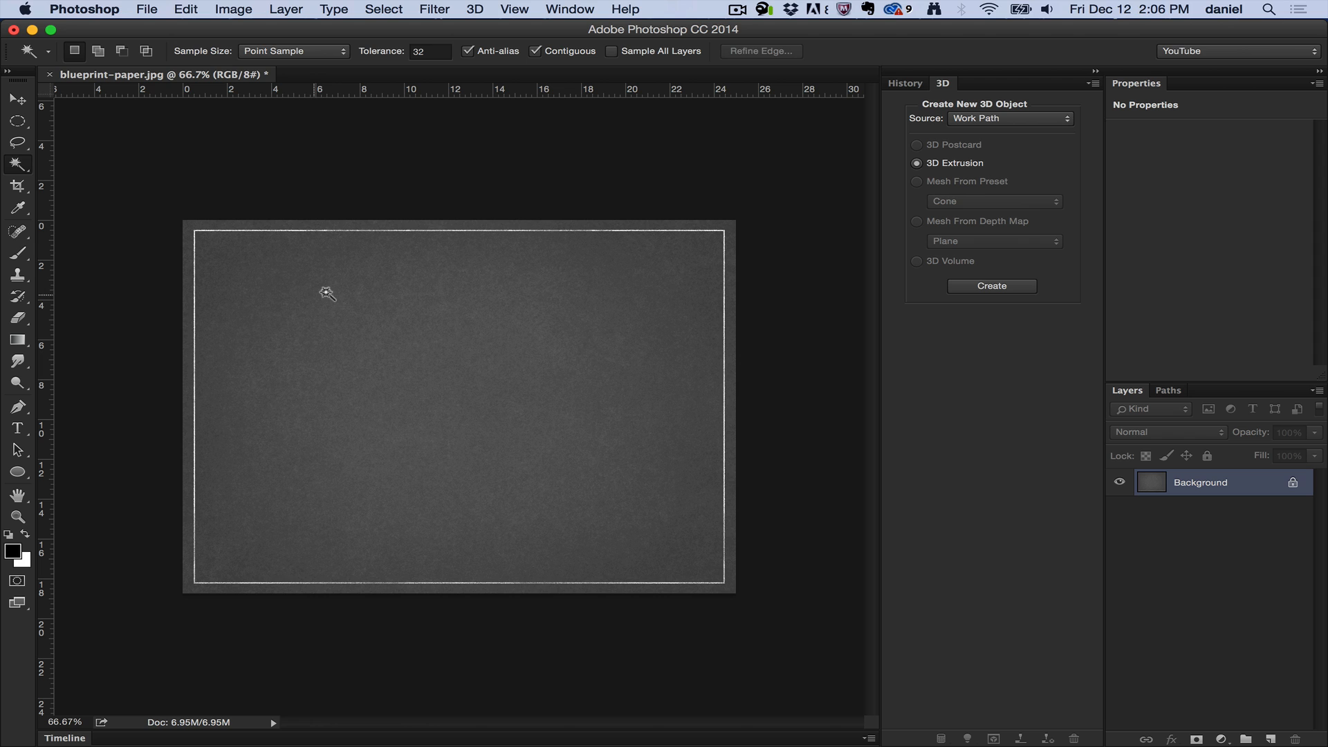
click(17, 142)
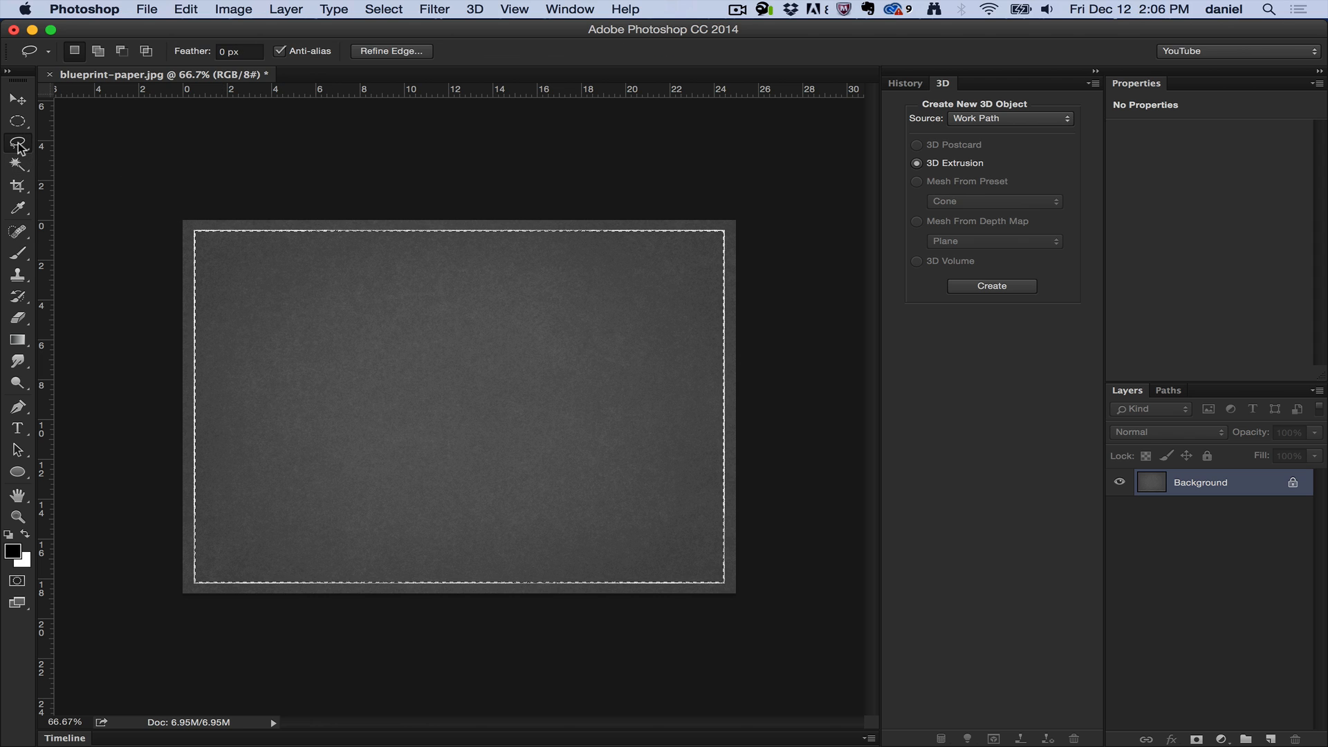
Subtract freeform lasso shapes from the paper selection to leave inner holes
drag(421, 234, 387, 424)
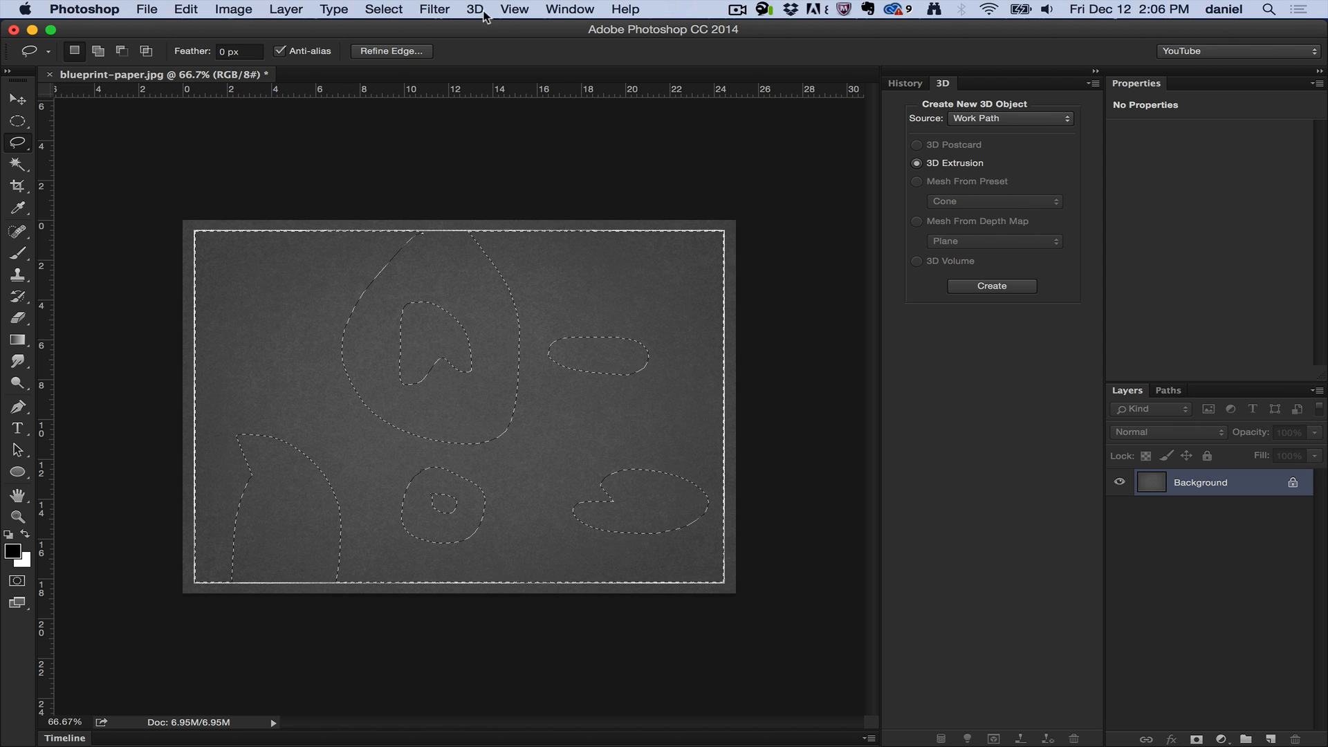
Extrude the freeform paper selection into a 3D slab with curved cut-out holes
click(474, 9)
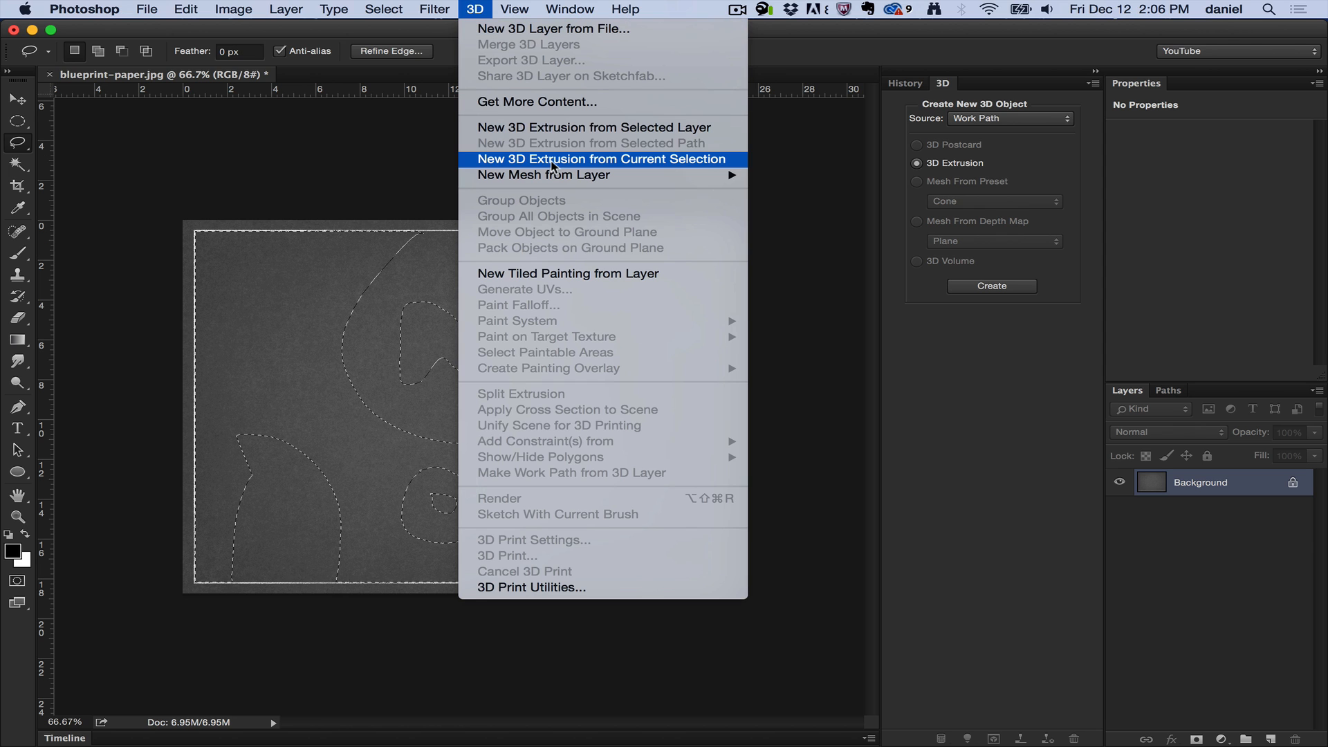
click(601, 159)
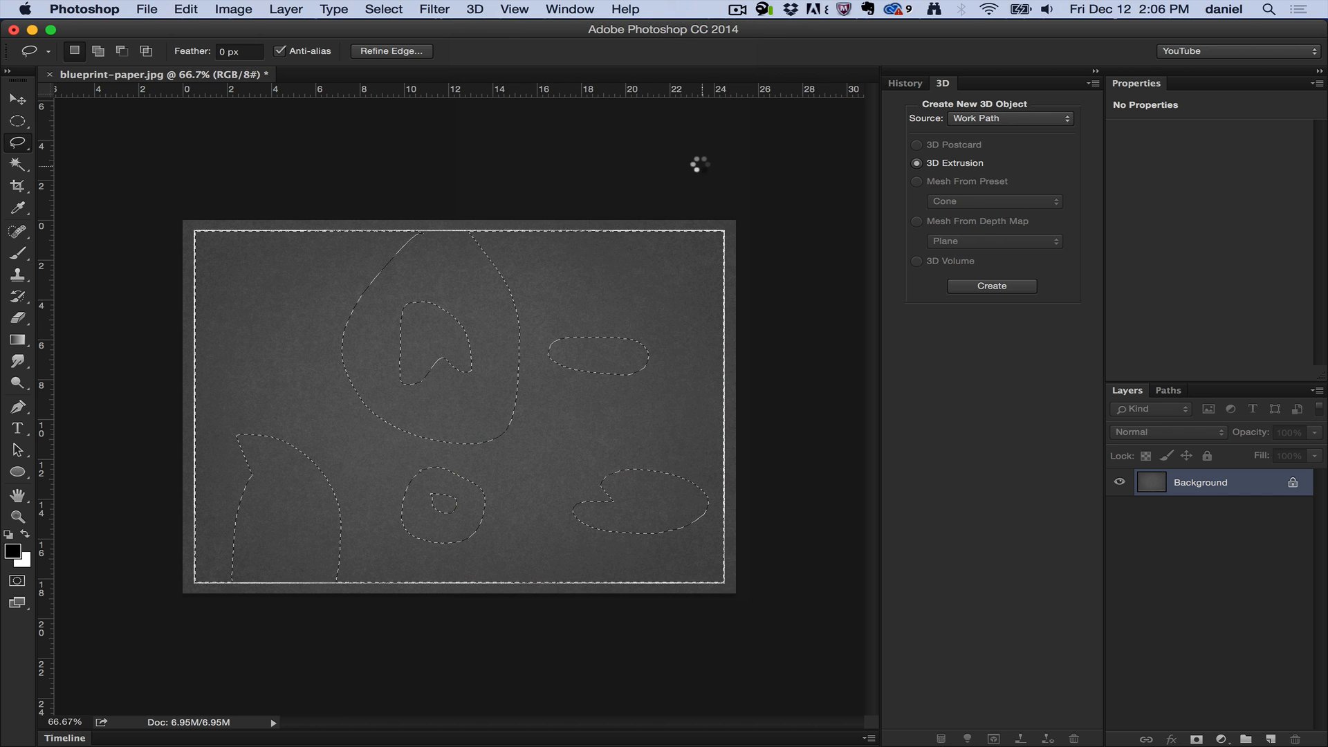
click(990, 285)
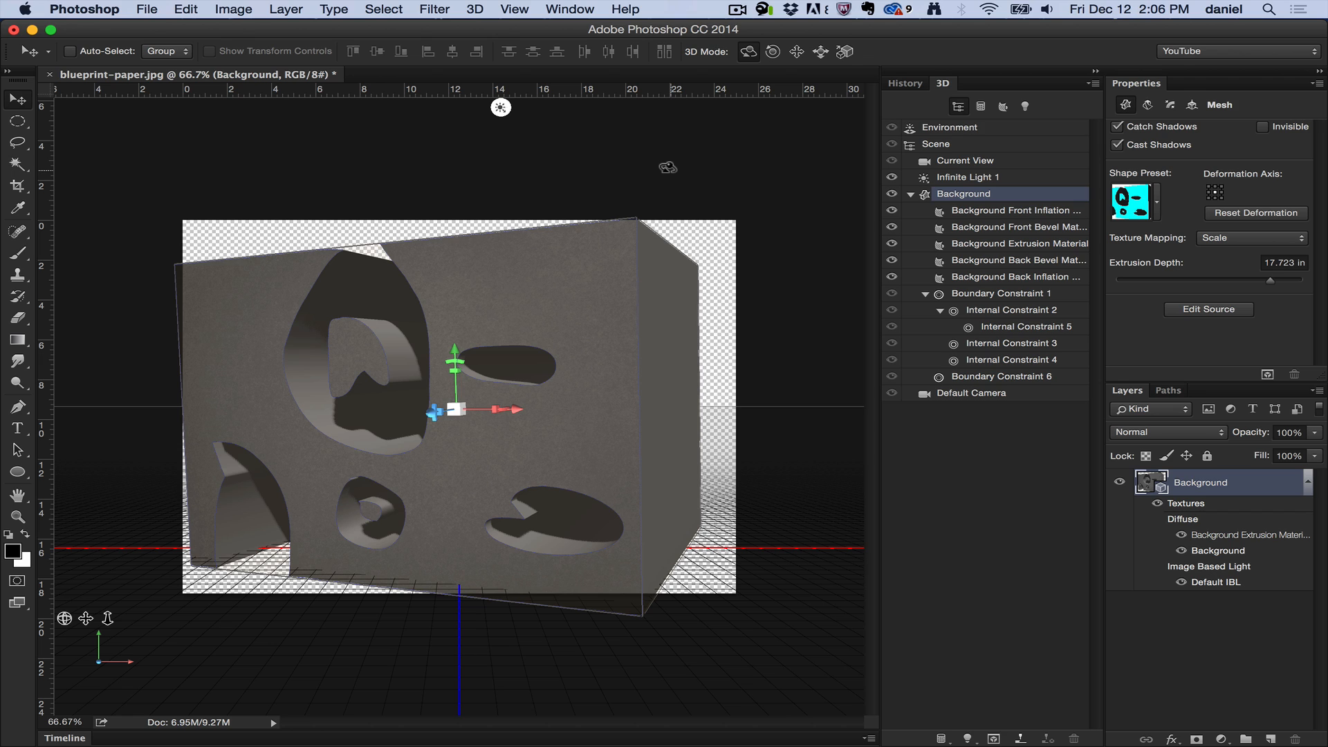
click(473, 10)
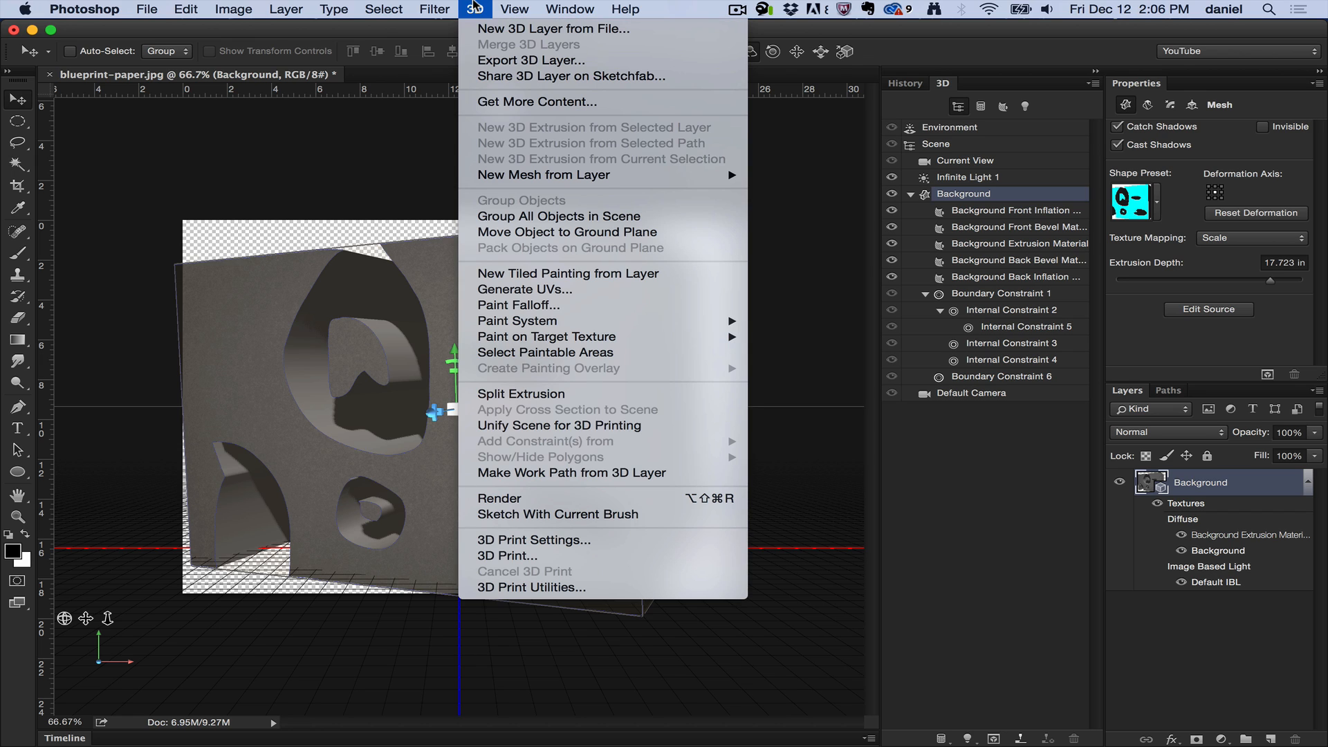